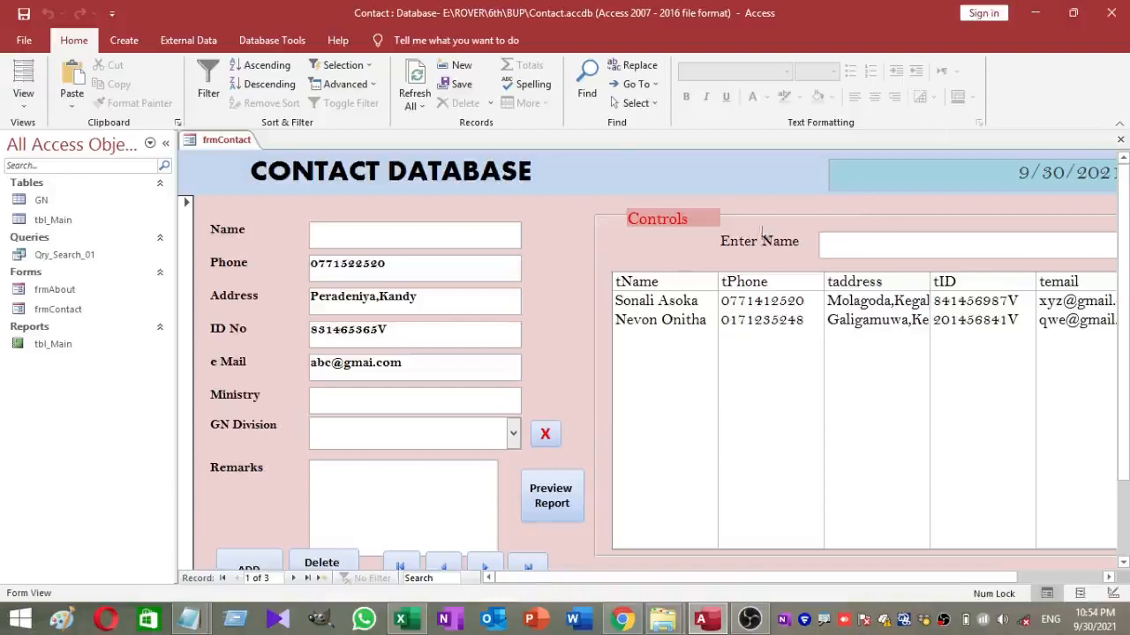
mouse_move(733, 246)
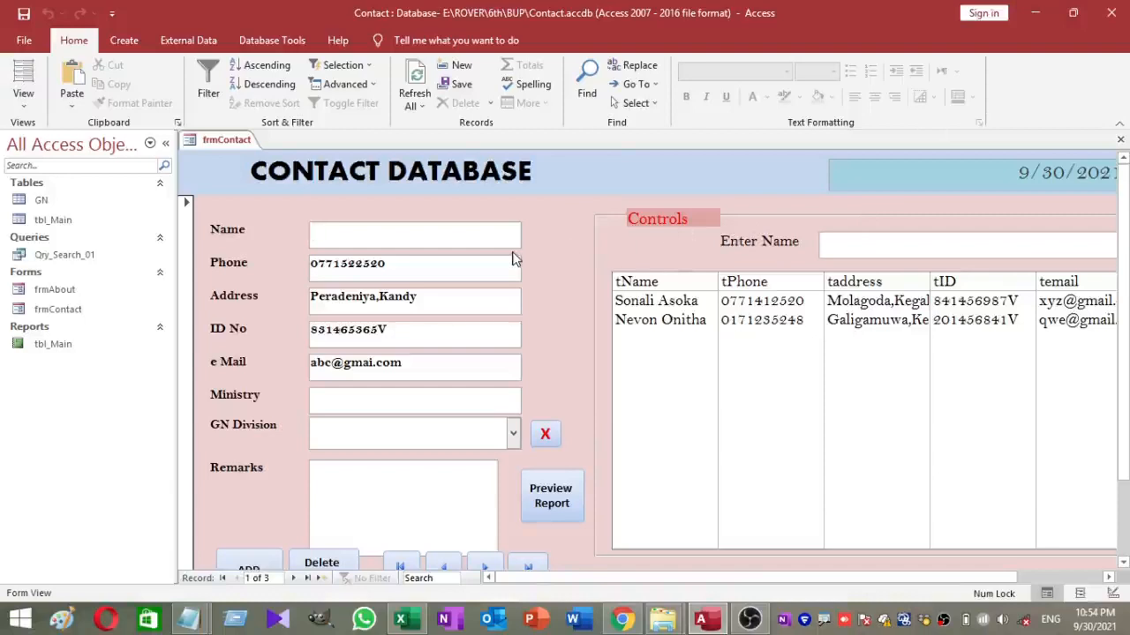
mouse_move(574, 304)
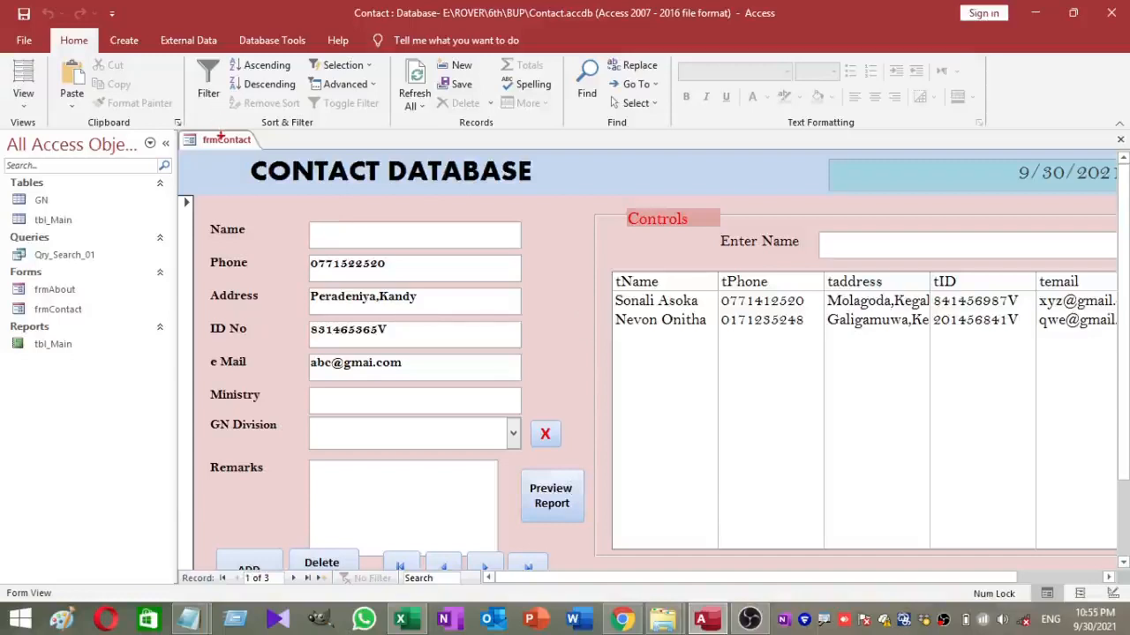
Create a new standard code module (Module2) from the Create ribbon and select its Name property.
left_click(390, 171)
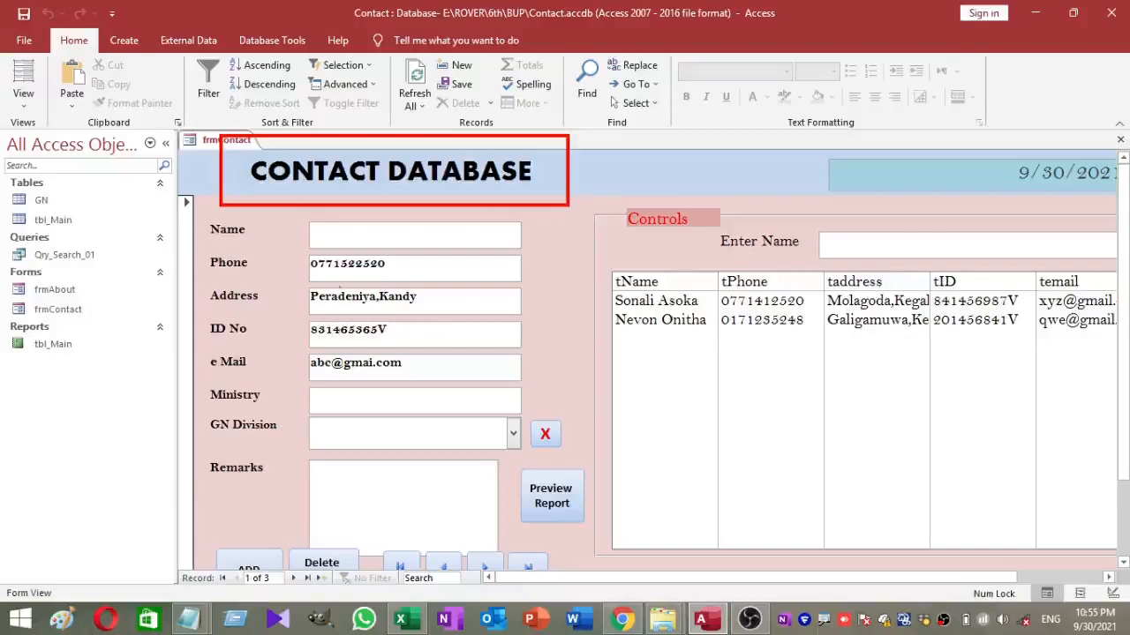
mouse_move(491, 212)
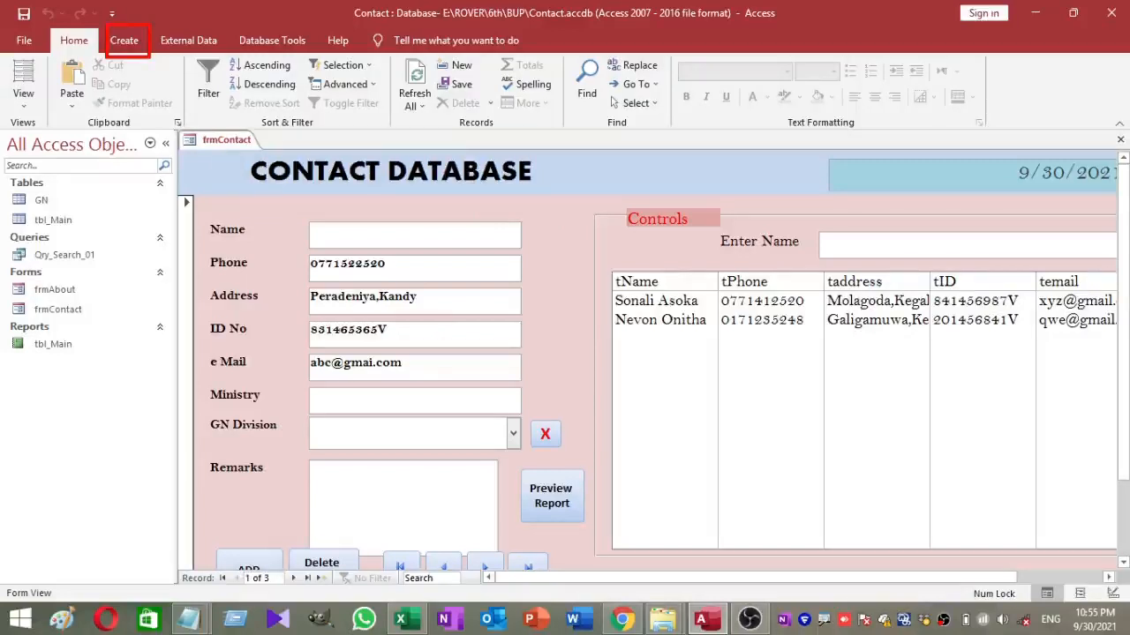
left_click(124, 39)
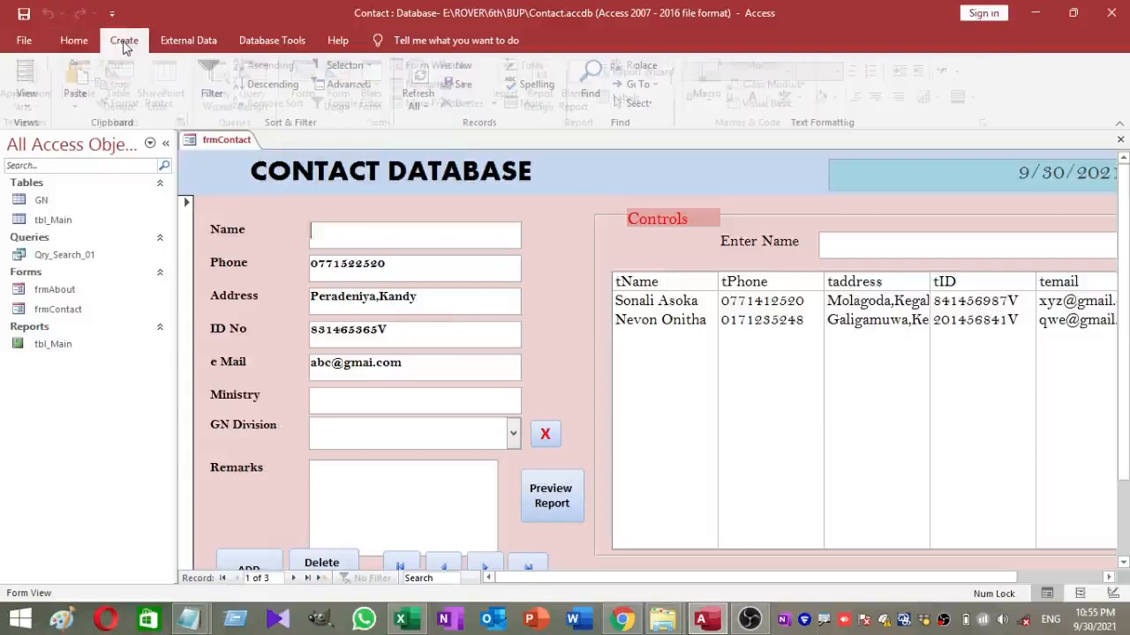
left_click(123, 39)
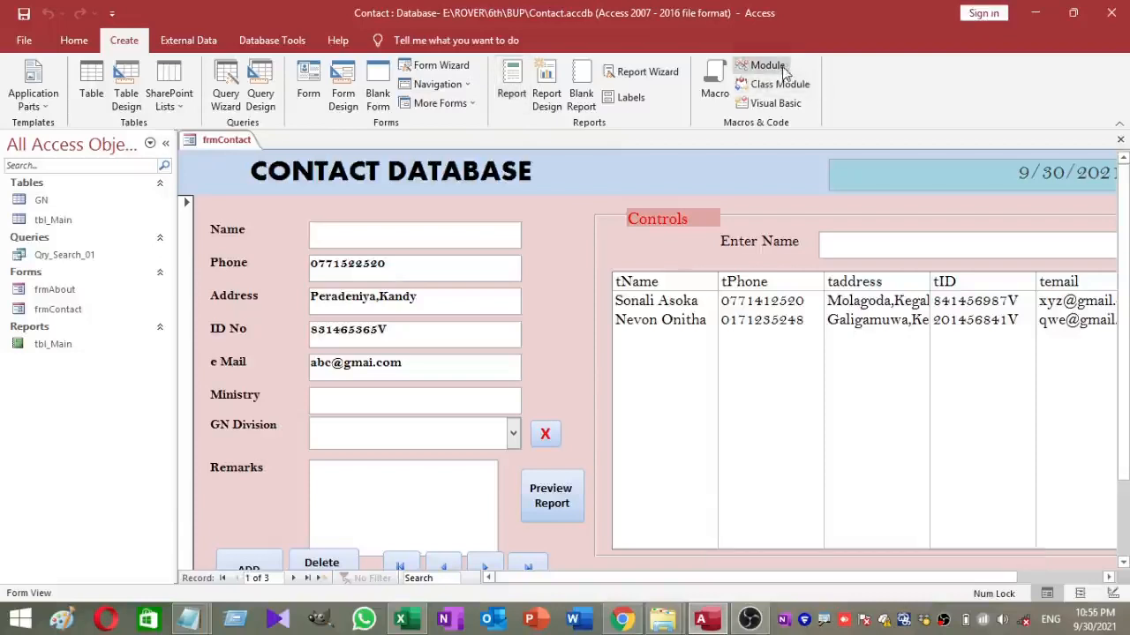
left_click(766, 65)
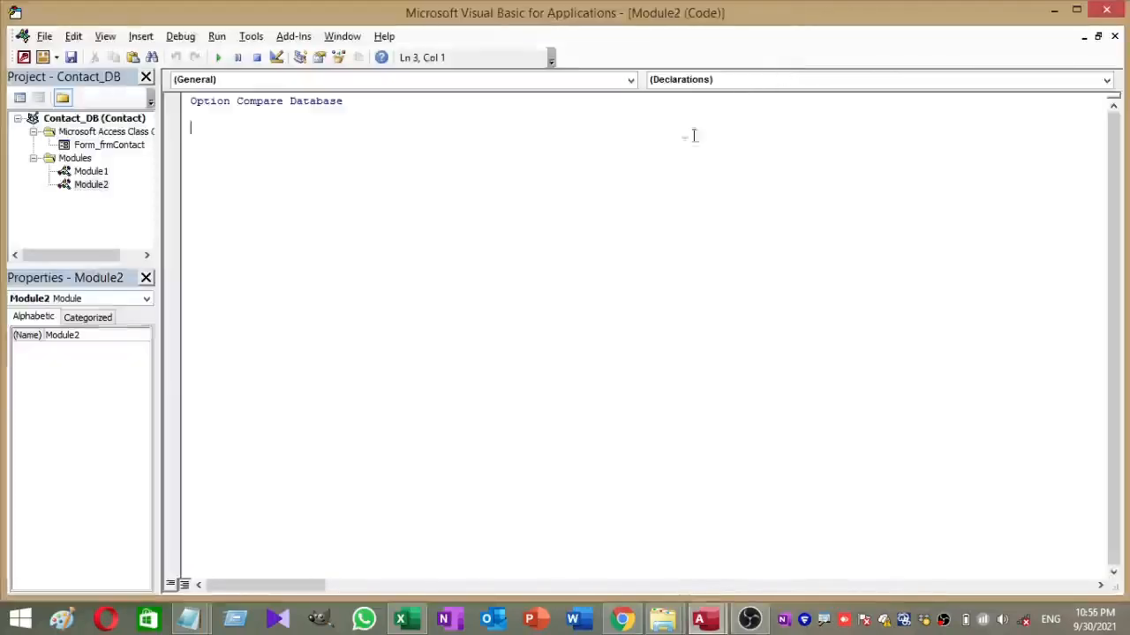
mouse_move(671, 162)
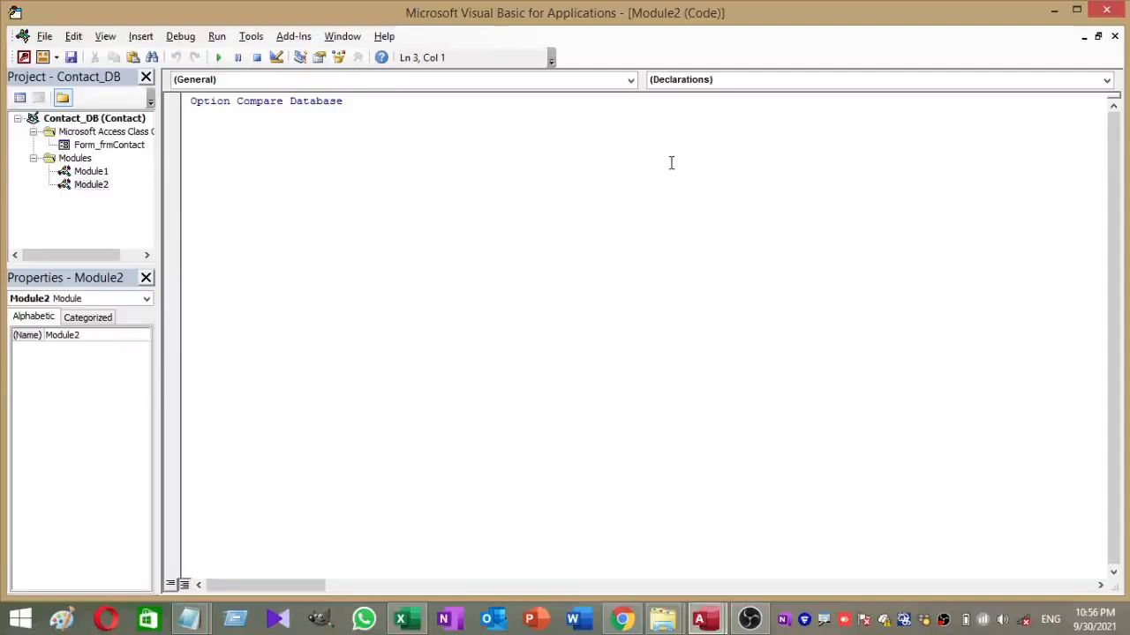
mouse_move(145, 316)
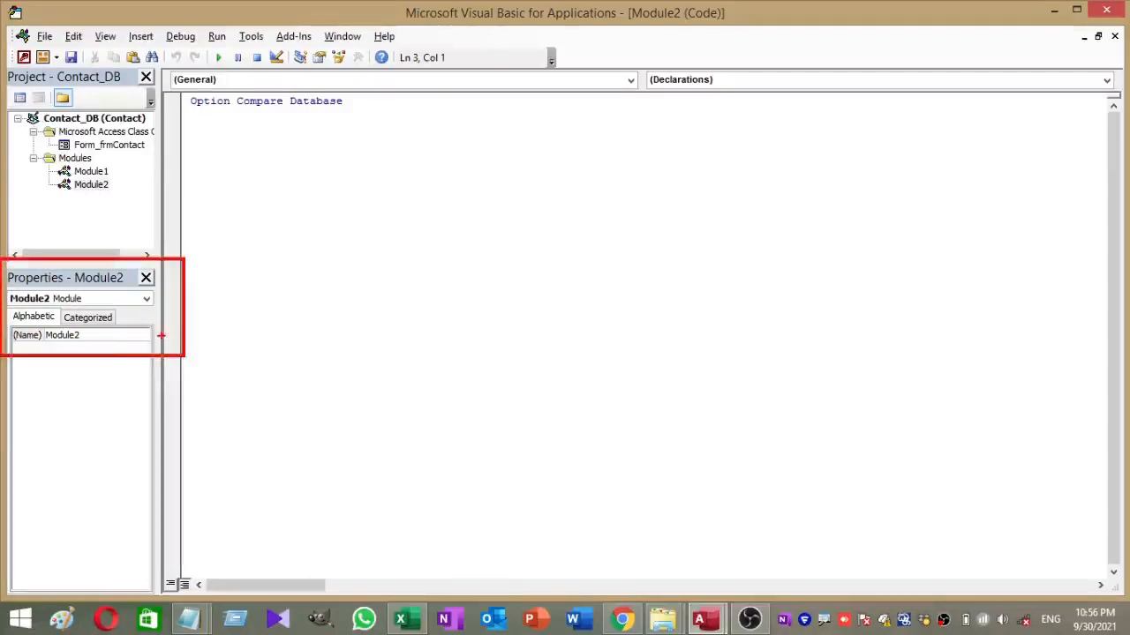
double_click(62, 336)
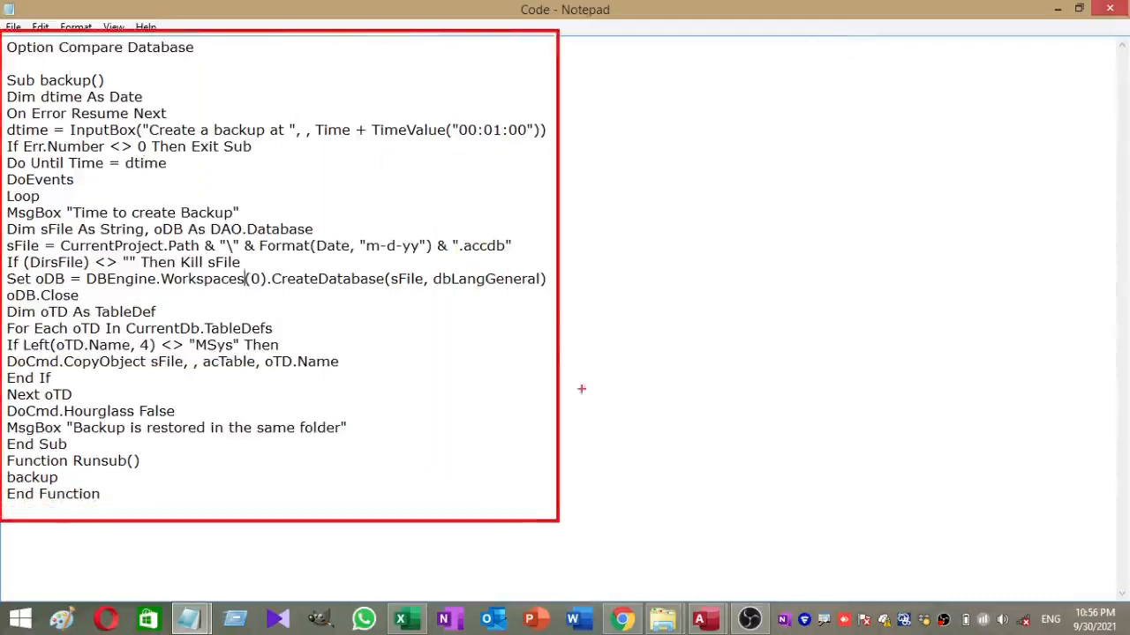
Select all of the backup and Runsub code in Notepad and copy it.
key("ctrl+a")
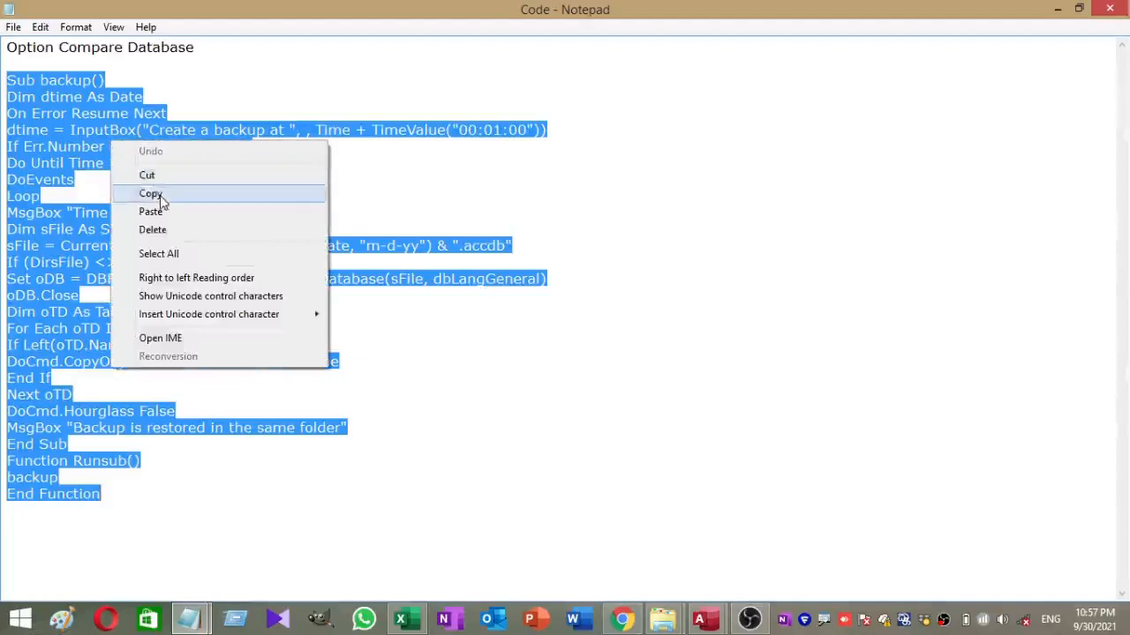
left_click(150, 192)
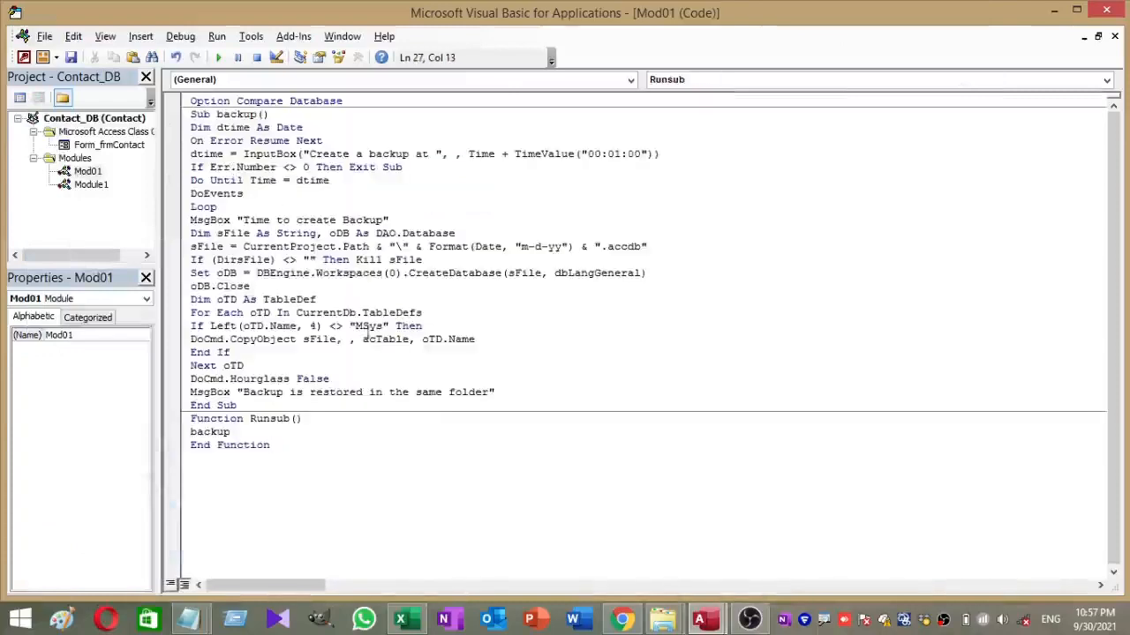
Paste the backup code into the module and save it as Mod01.
left_click(678, 283)
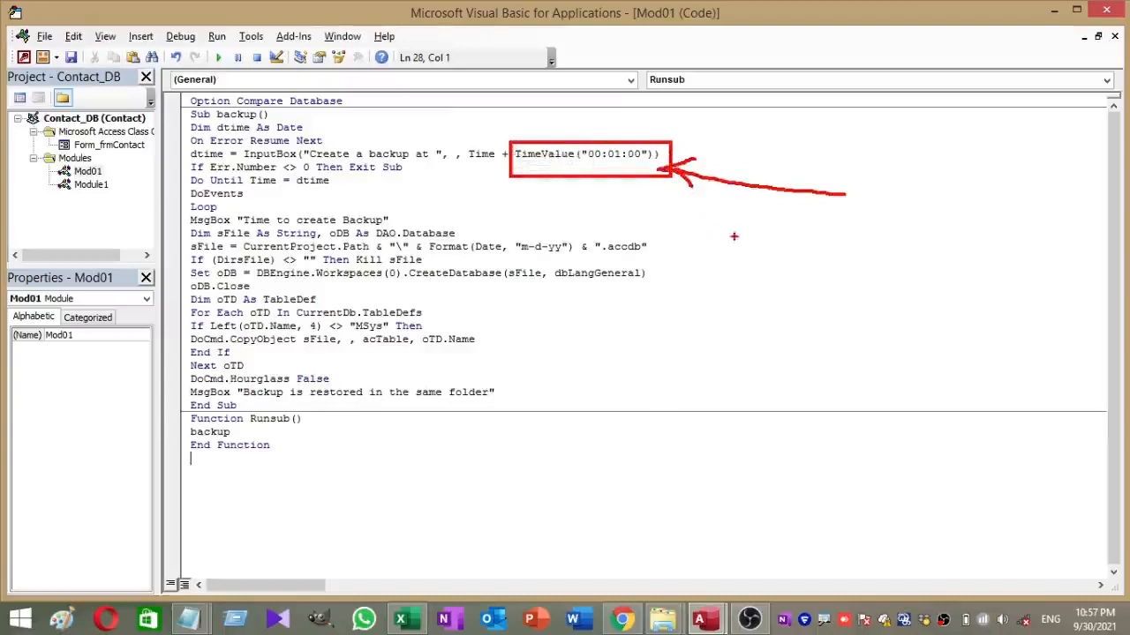
mouse_move(699, 226)
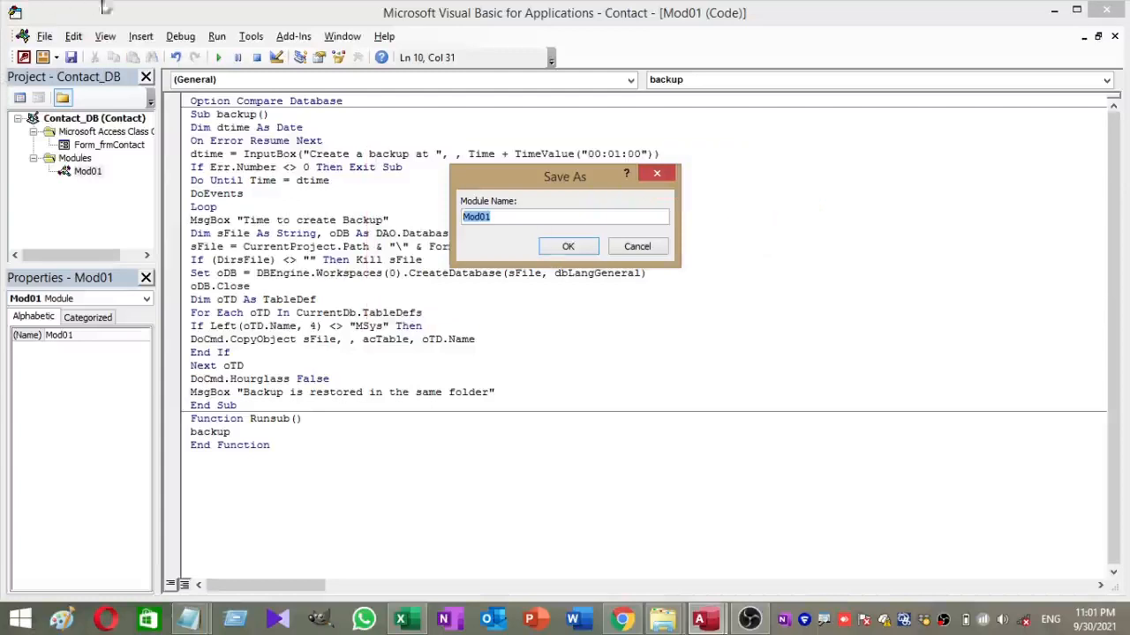
left_click(569, 247)
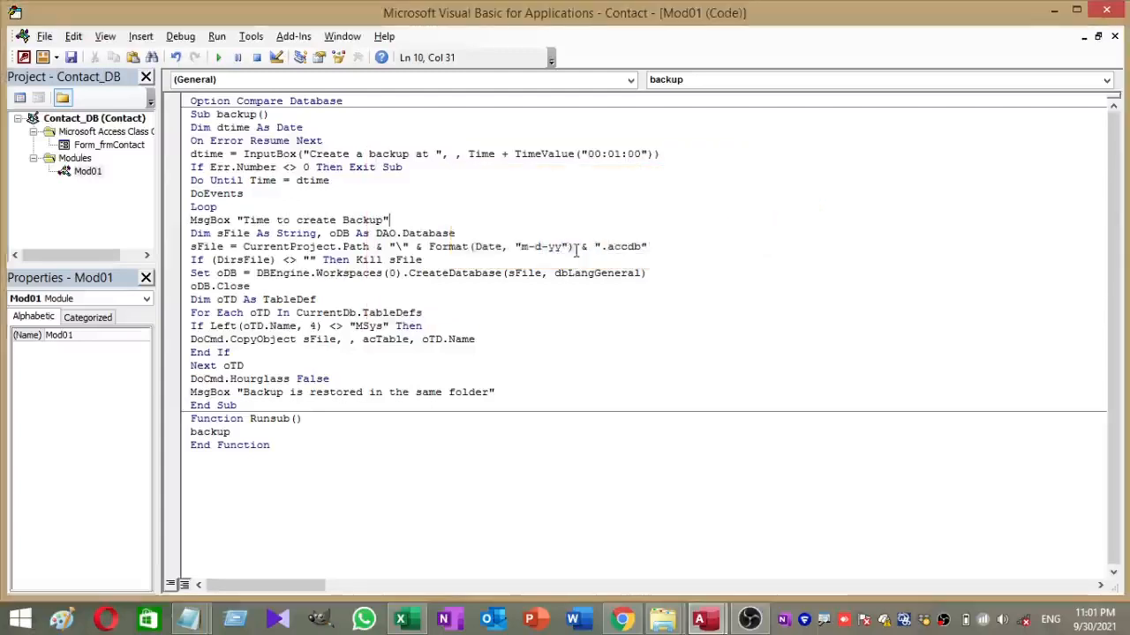
mouse_move(1112, 12)
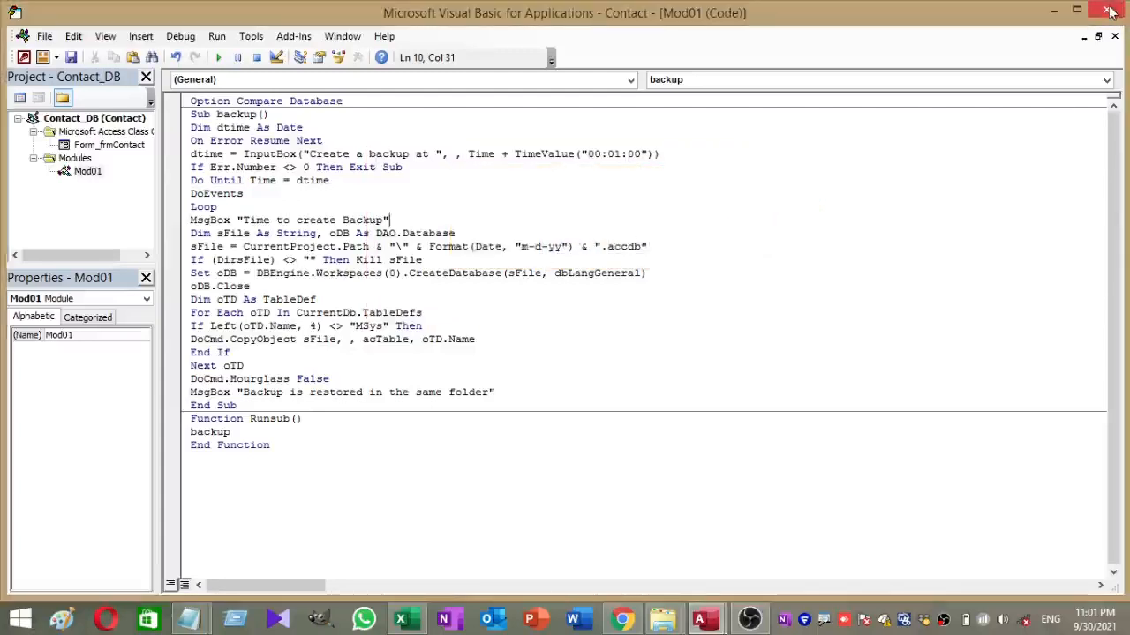
mouse_move(1112, 10)
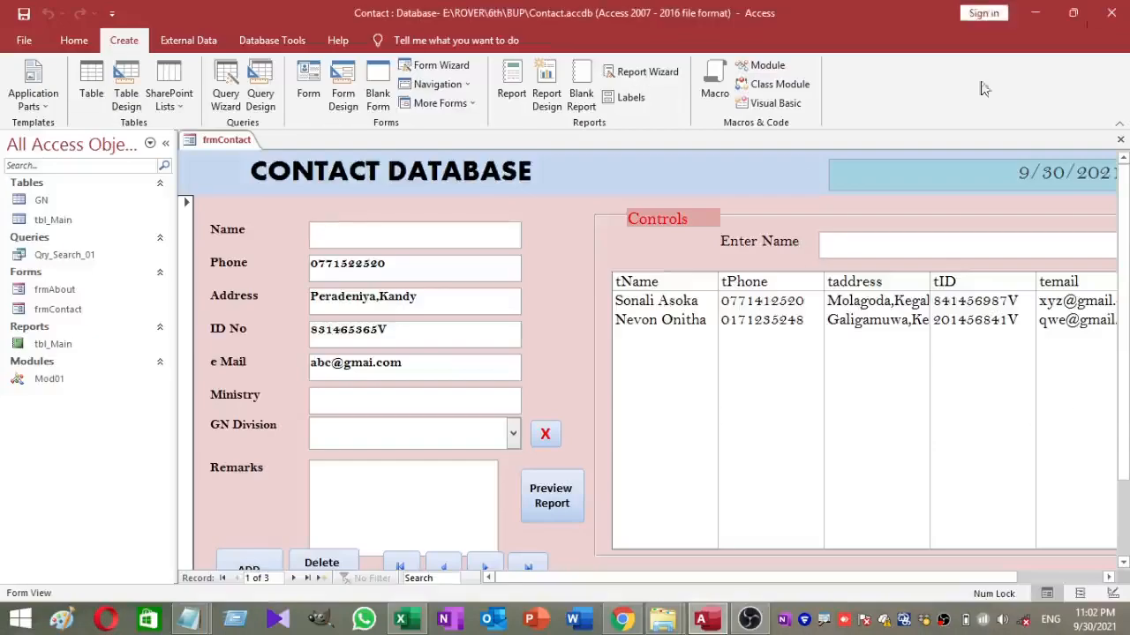
Create a new blank macro (Macro1) in Macro Design view.
left_click(50, 378)
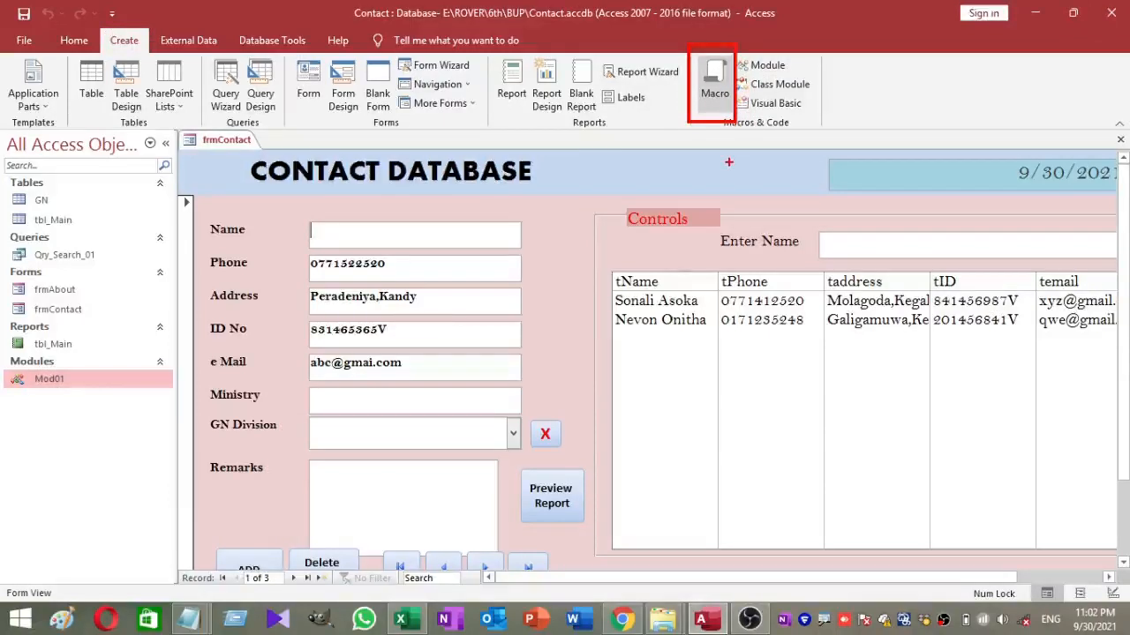
left_click(713, 85)
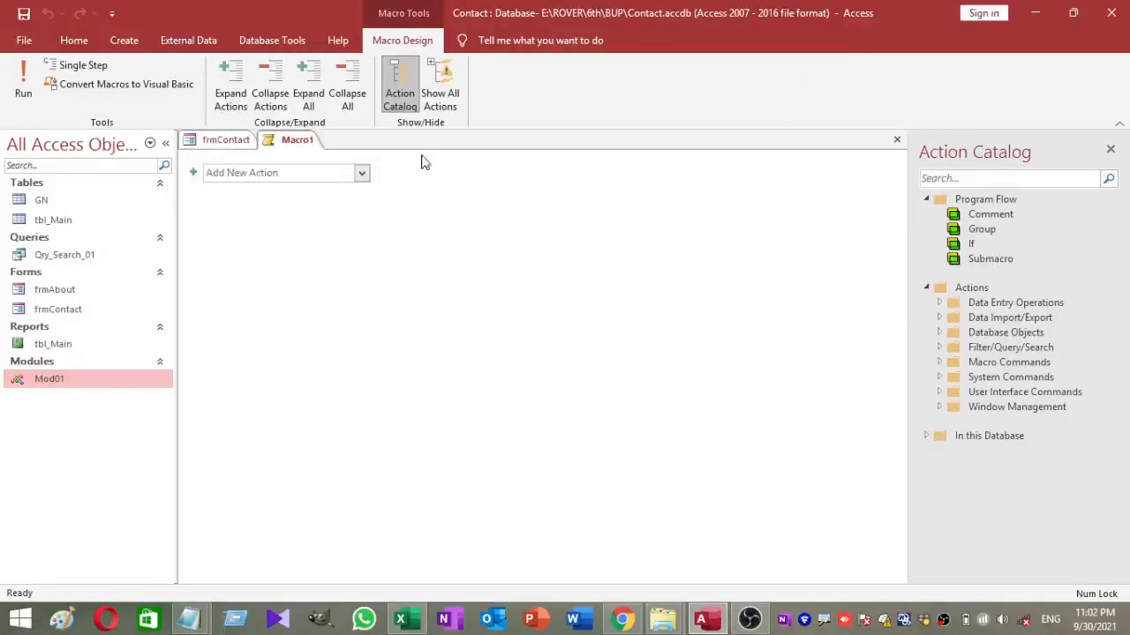
Choose RunCode from the Add New Action list as the macro's first action.
left_click(360, 173)
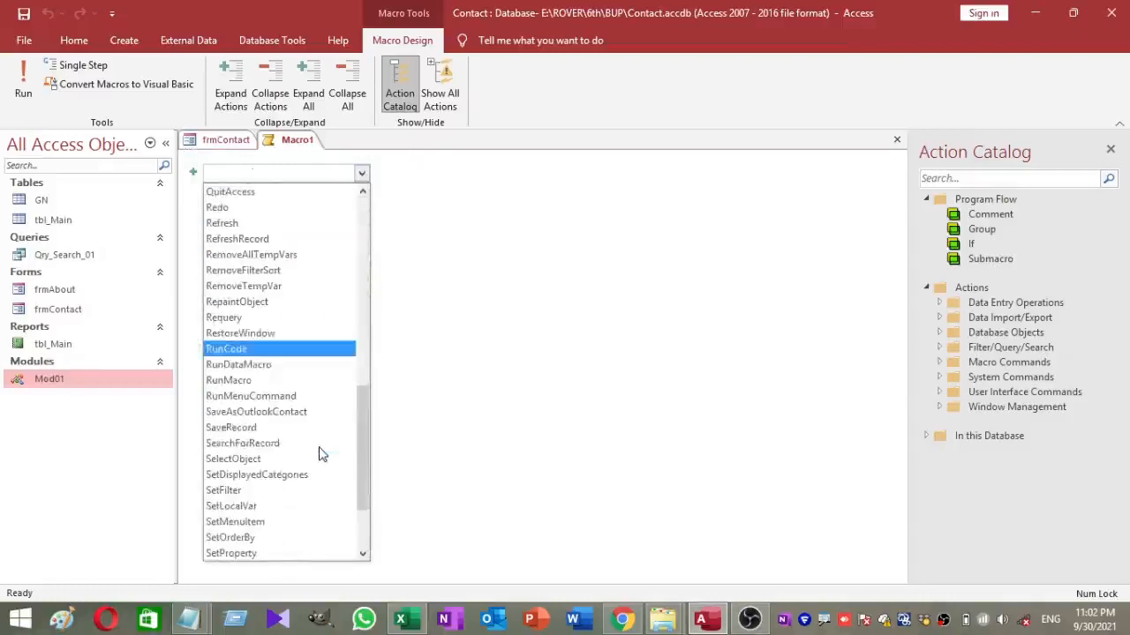
mouse_move(293, 360)
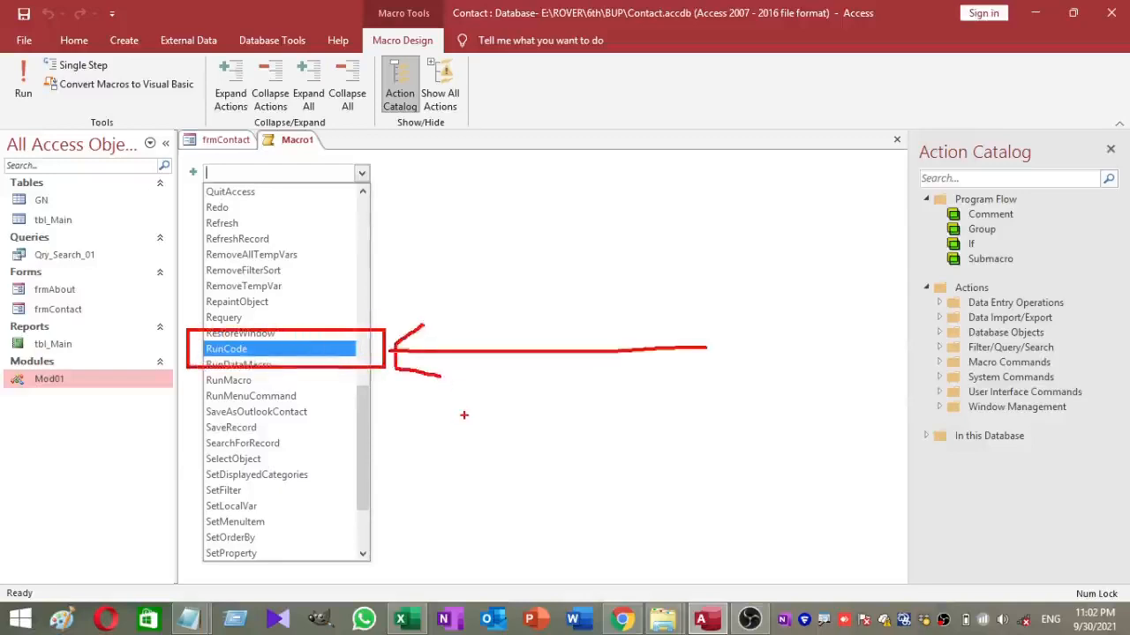
scroll("down", 3)
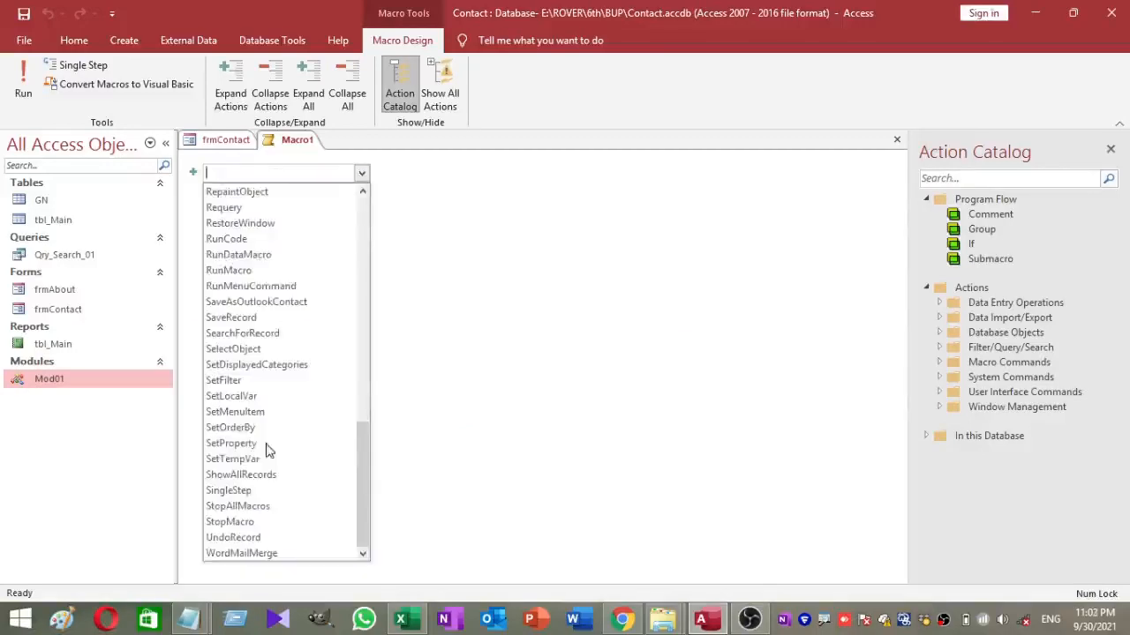
left_click(226, 238)
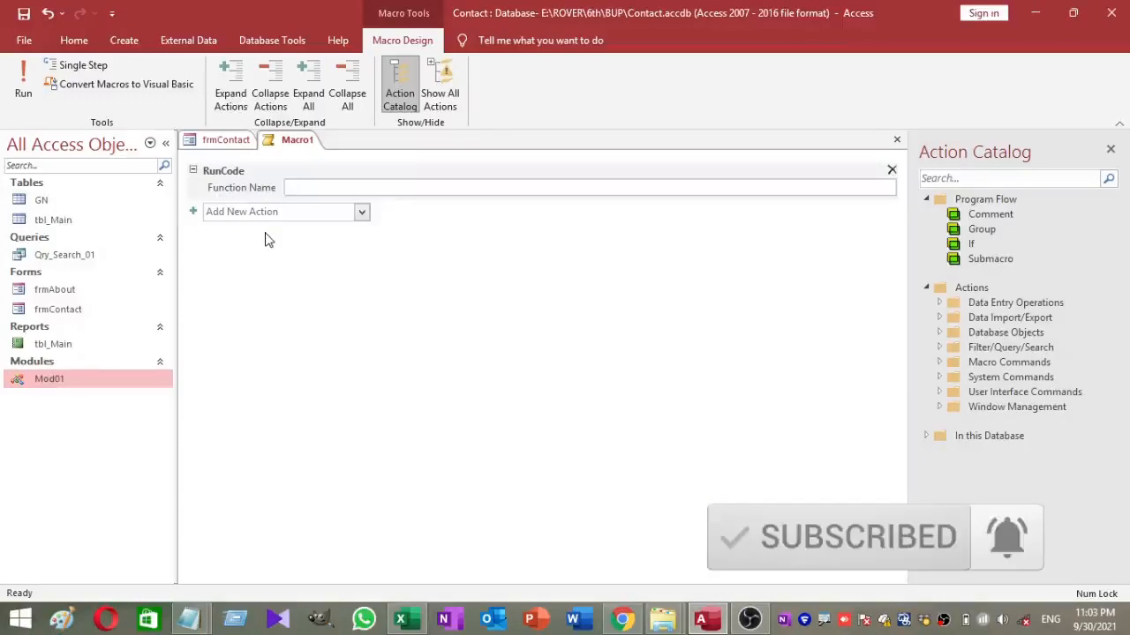
Enter Runsub() as the RunCode action's Function Name.
type("R")
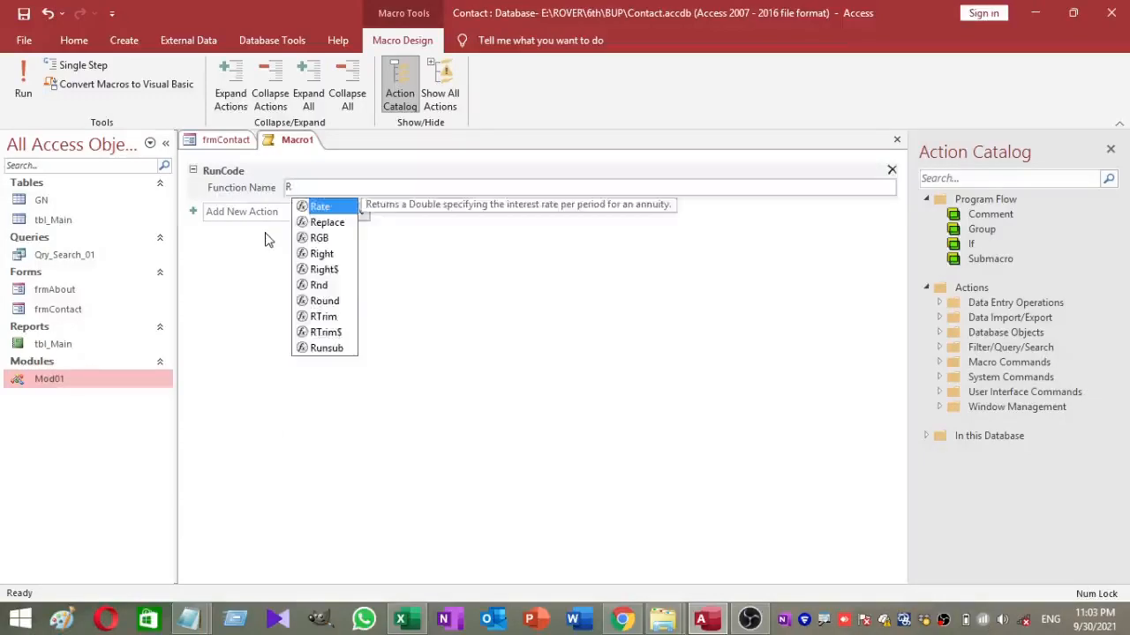
type("i")
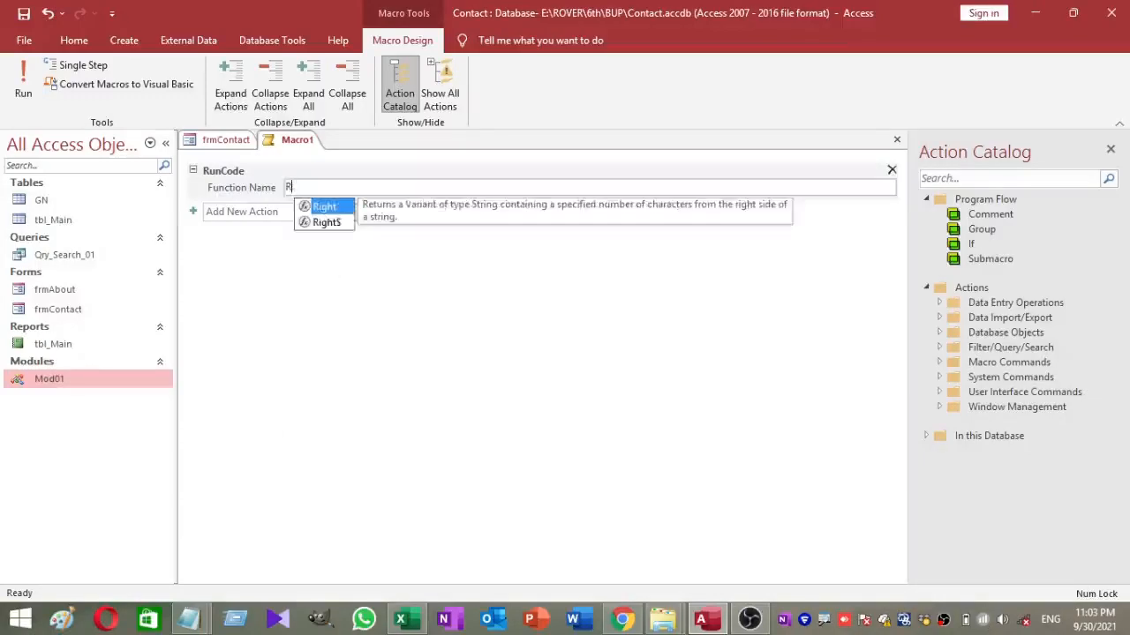
type("un")
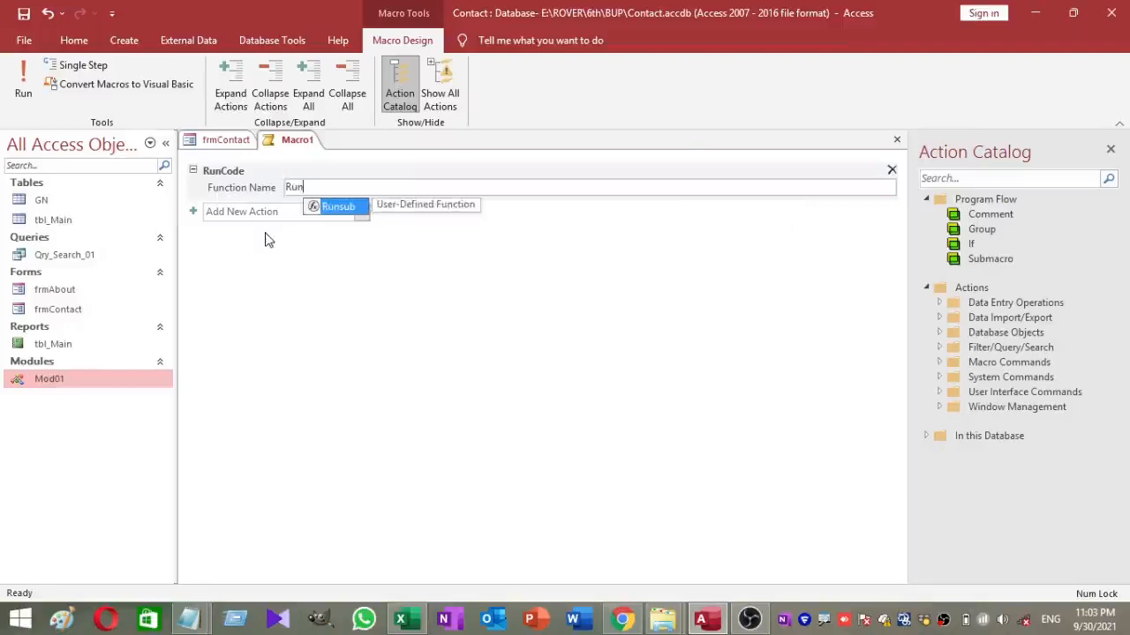
type("sub(")
type("Auto")
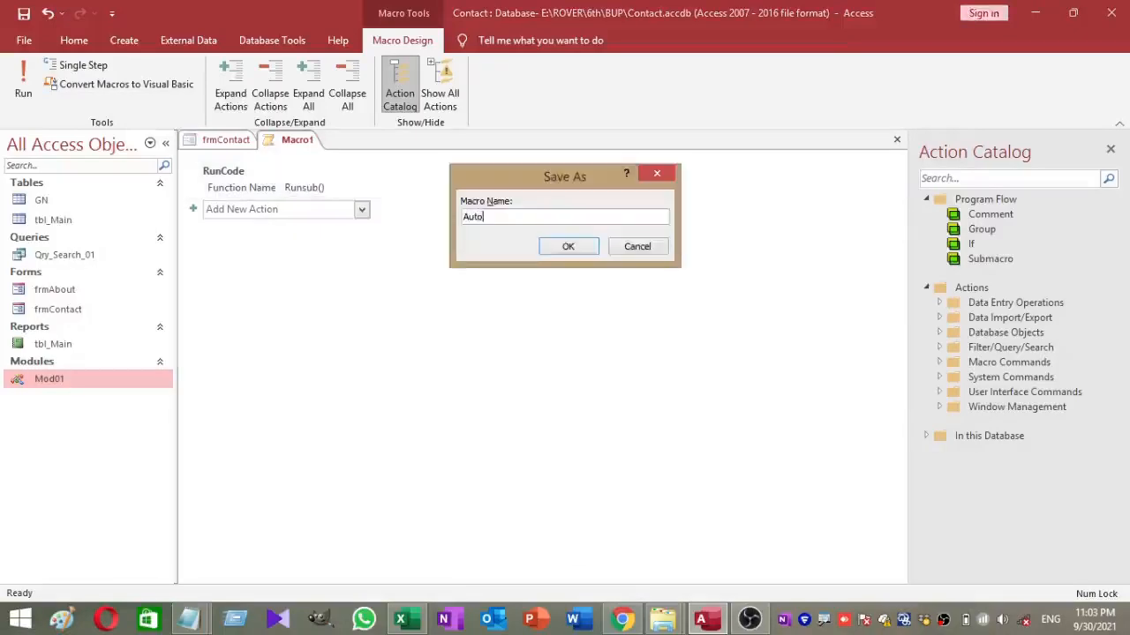
Save the macro as AutoExec and close it.
type("Exec")
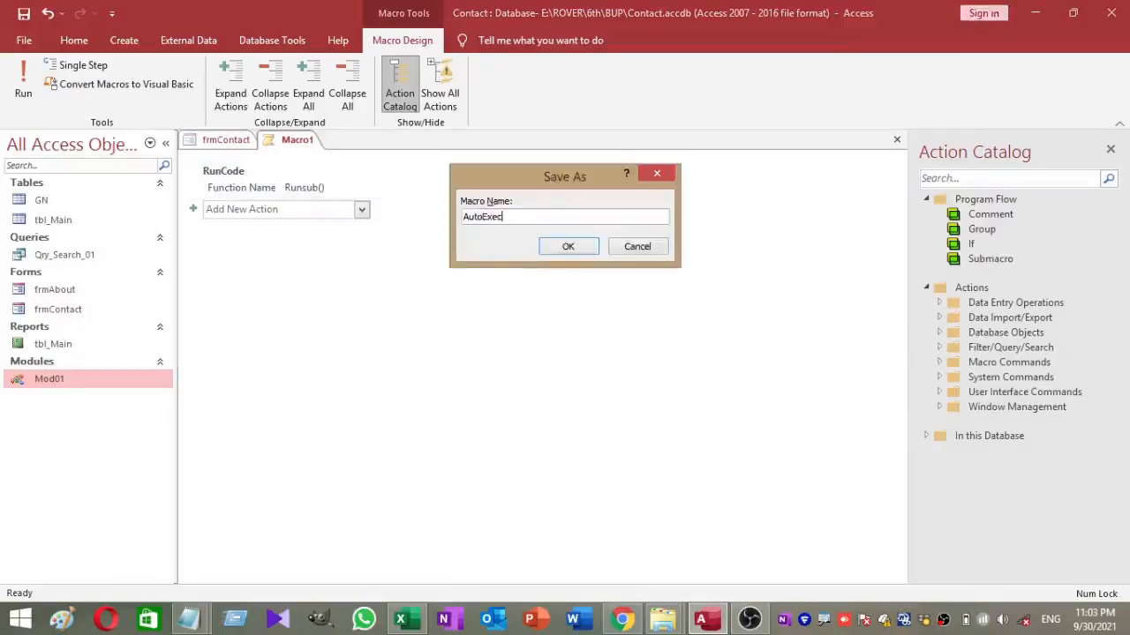
left_click(568, 247)
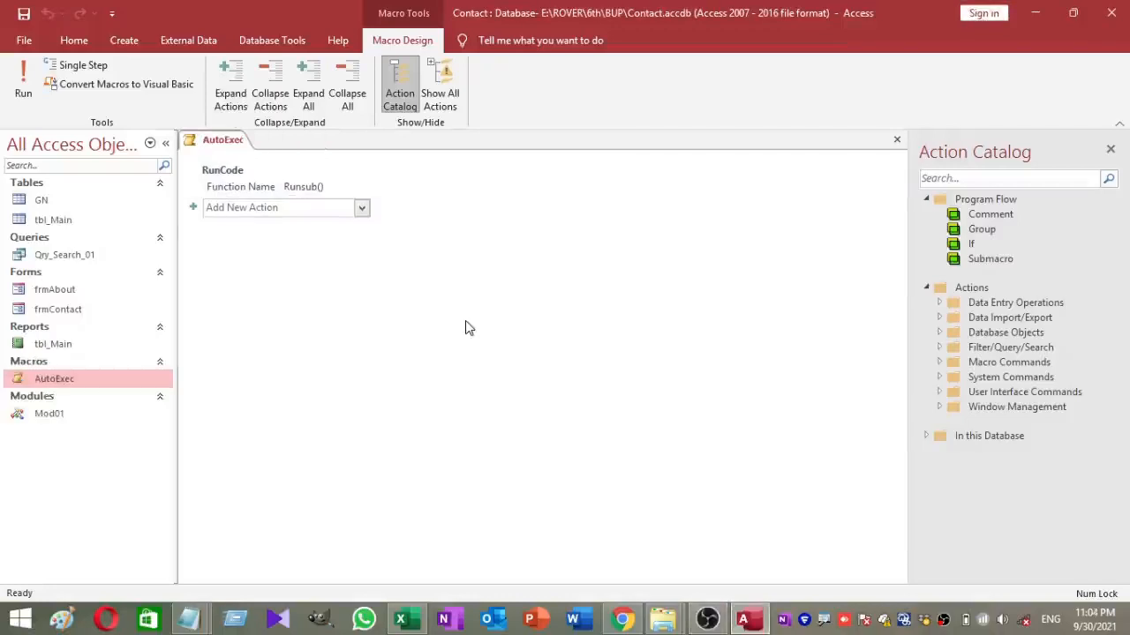
right_click(222, 140)
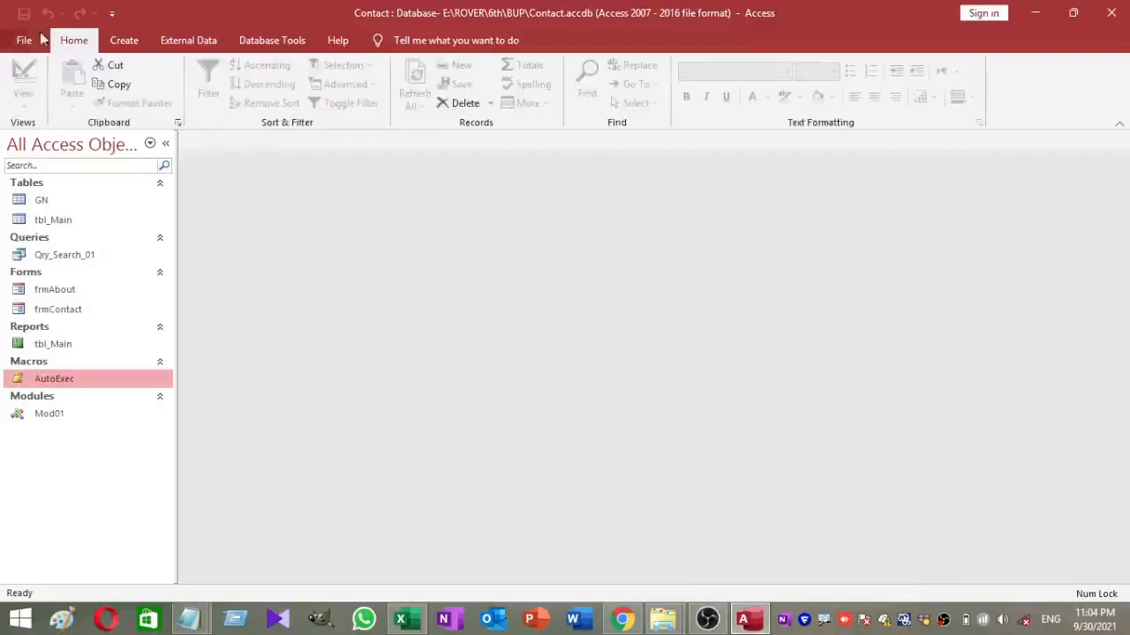
mouse_move(370, 247)
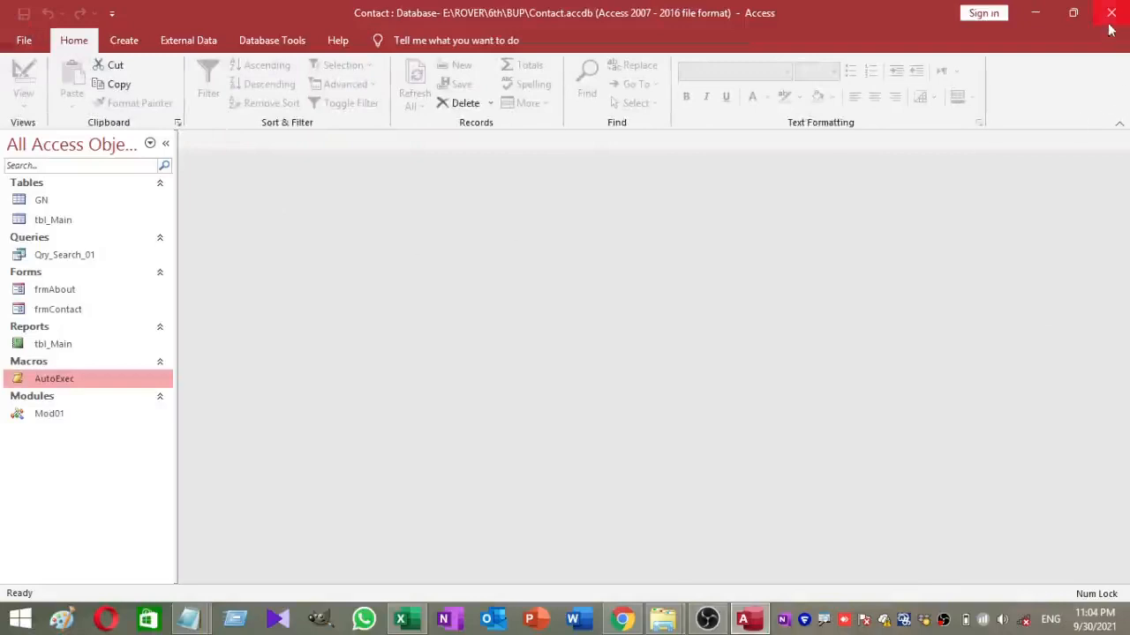
mouse_move(1112, 14)
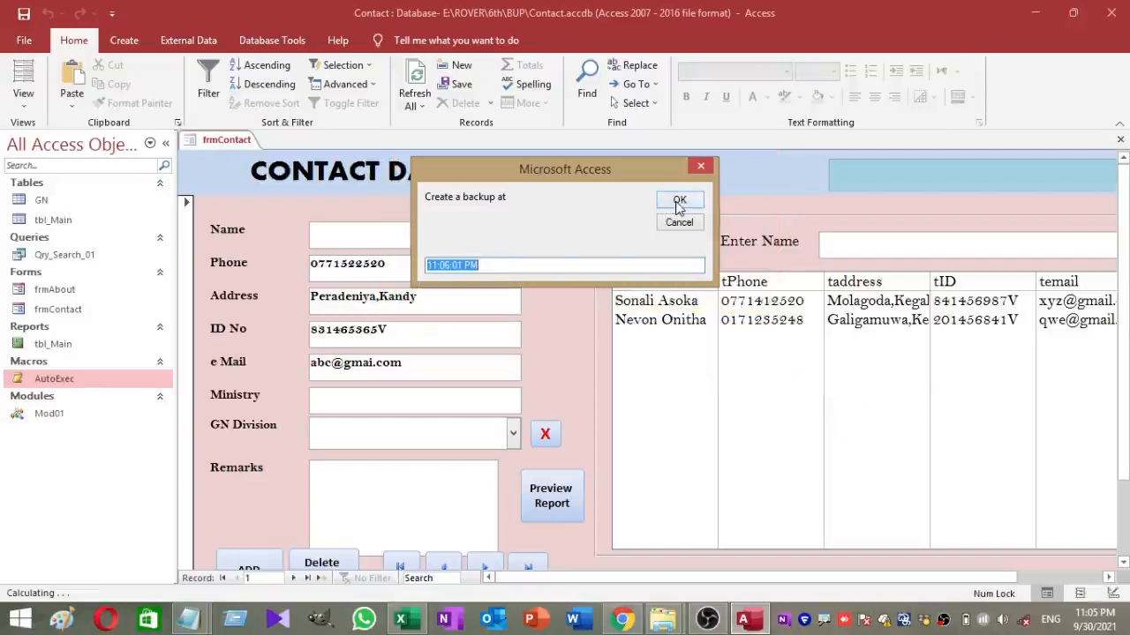
Accept the backup input box and both messages so the dated backup file is created in the folder.
left_click(680, 200)
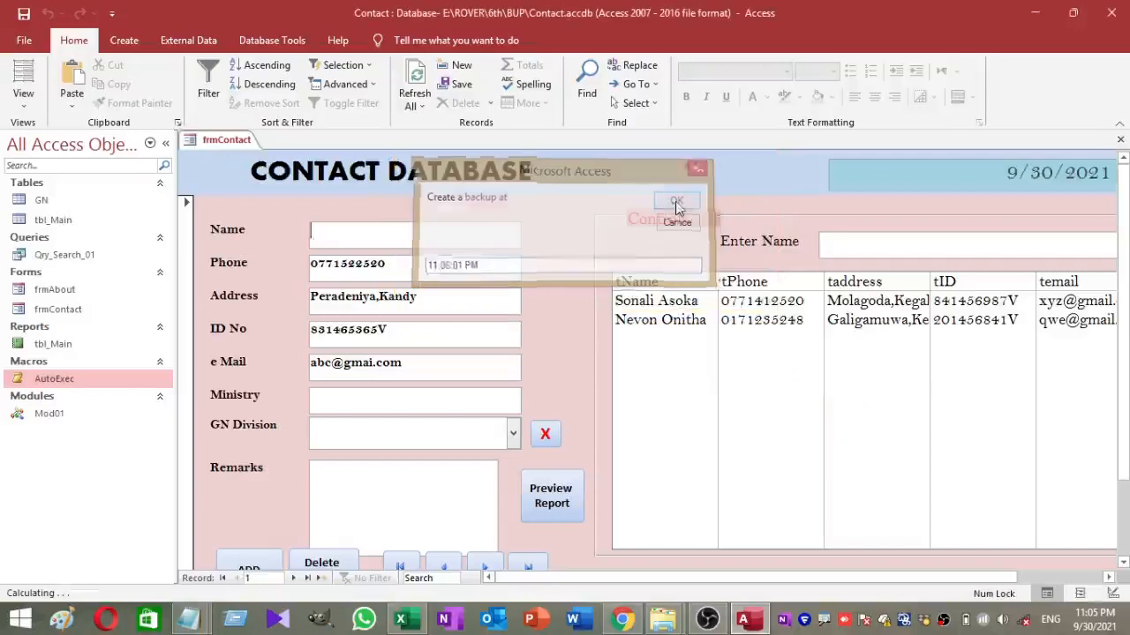
left_click(676, 202)
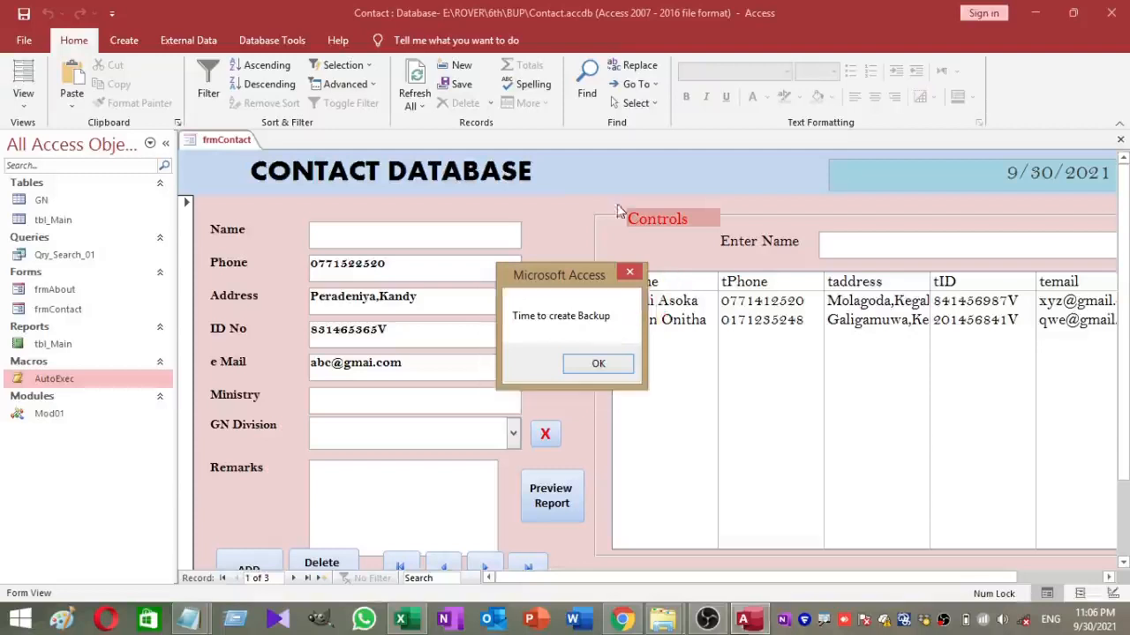
left_click(597, 363)
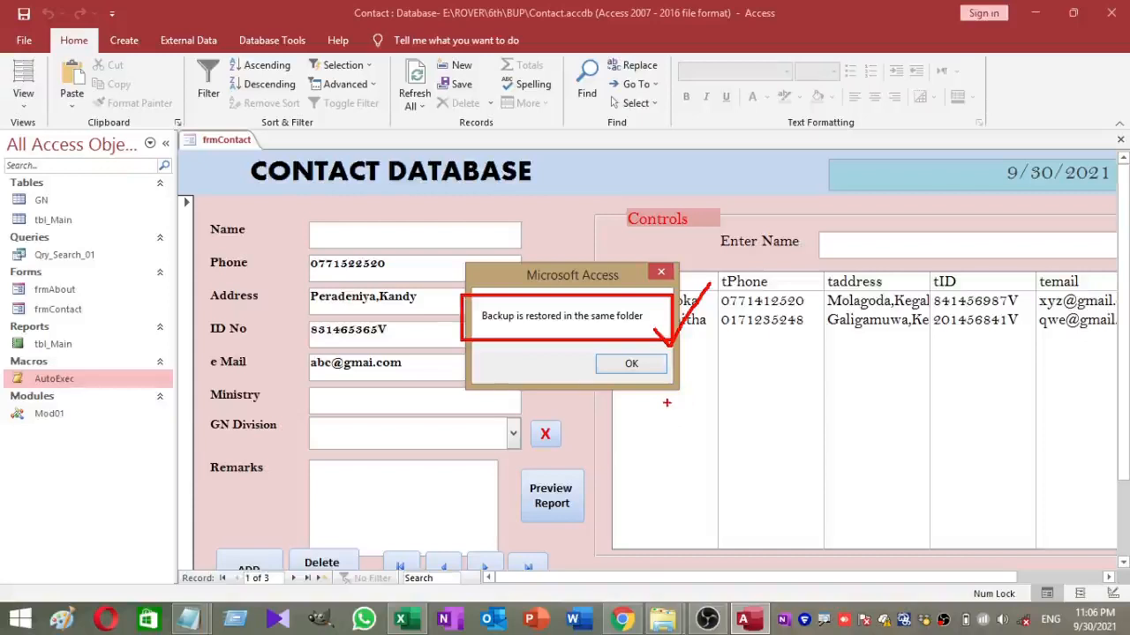
left_click(632, 363)
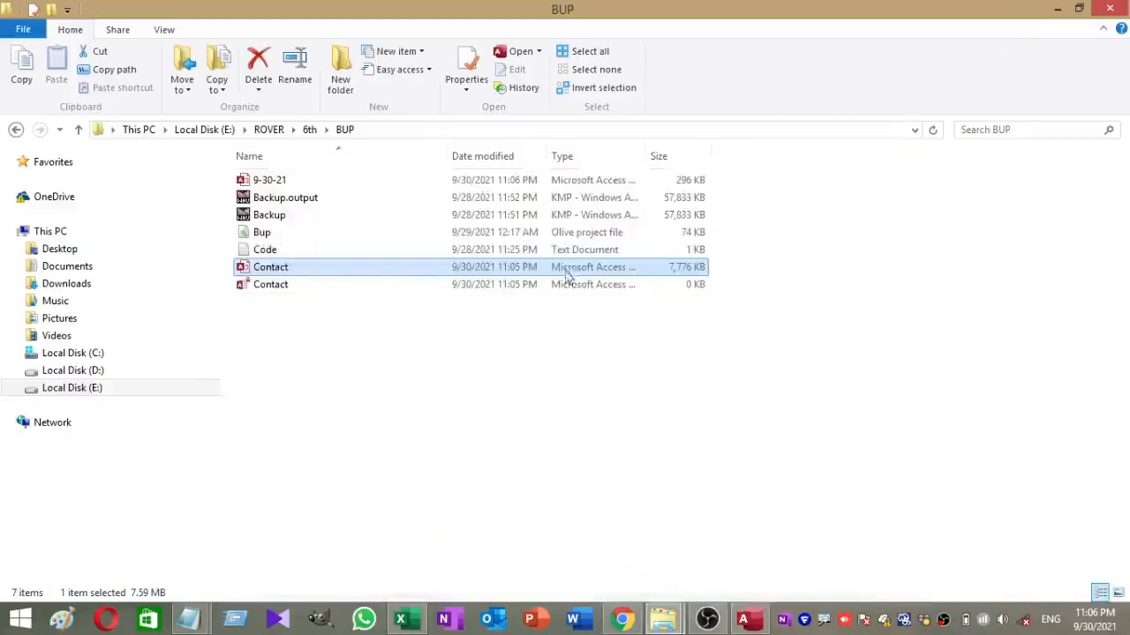
mouse_move(250, 156)
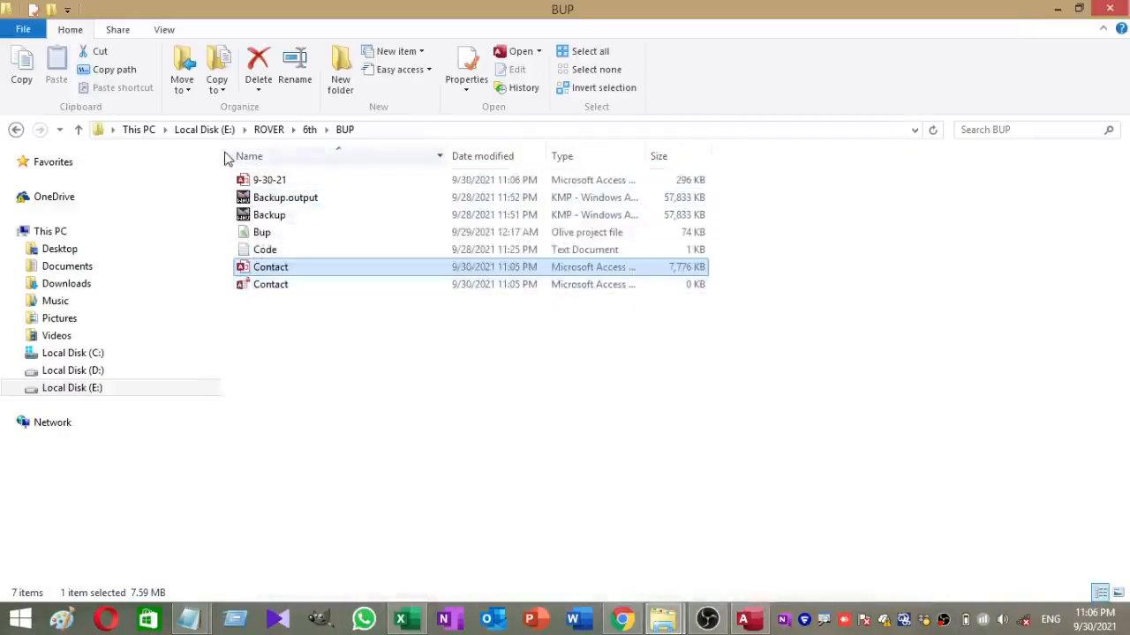